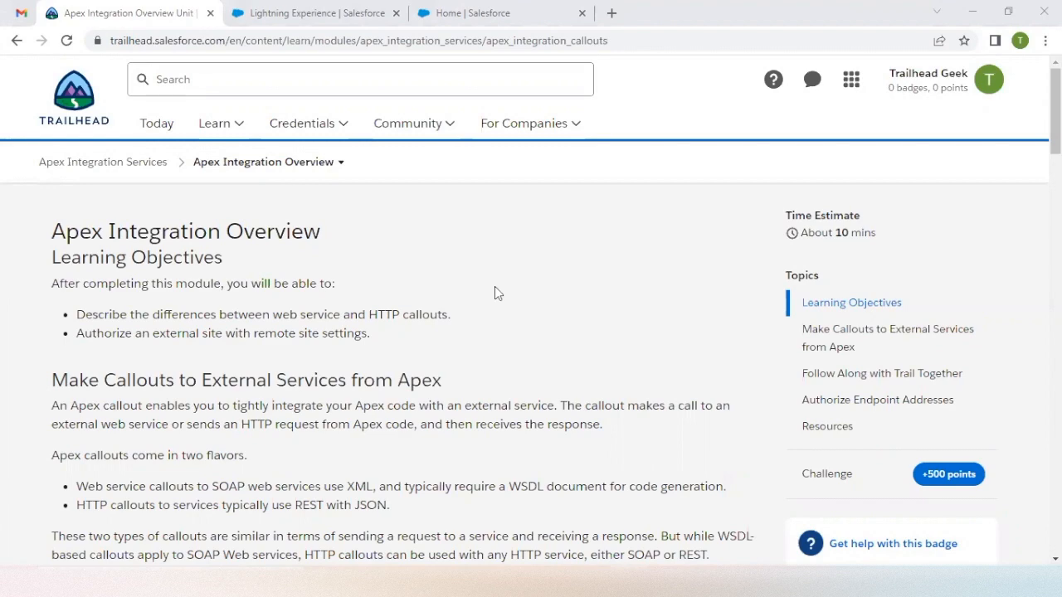
Step: Scroll through the Trailhead unit to read the hands-on challenge instructions
{"action": "scroll", "scroll_direction": "down", "scroll_amount": 3}
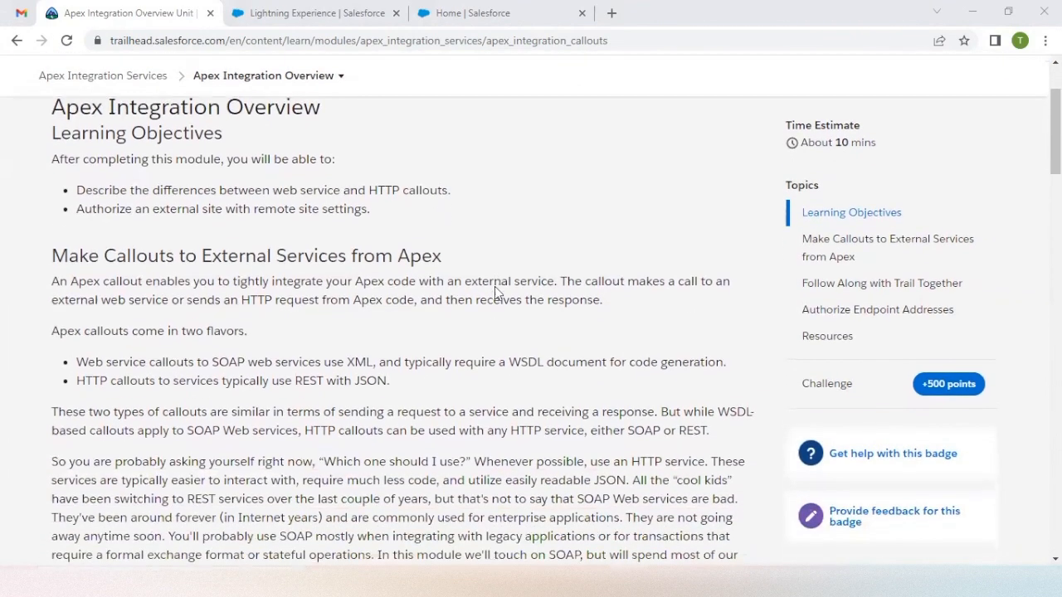
{"action": "scroll", "scroll_direction": "down", "scroll_amount": 3}
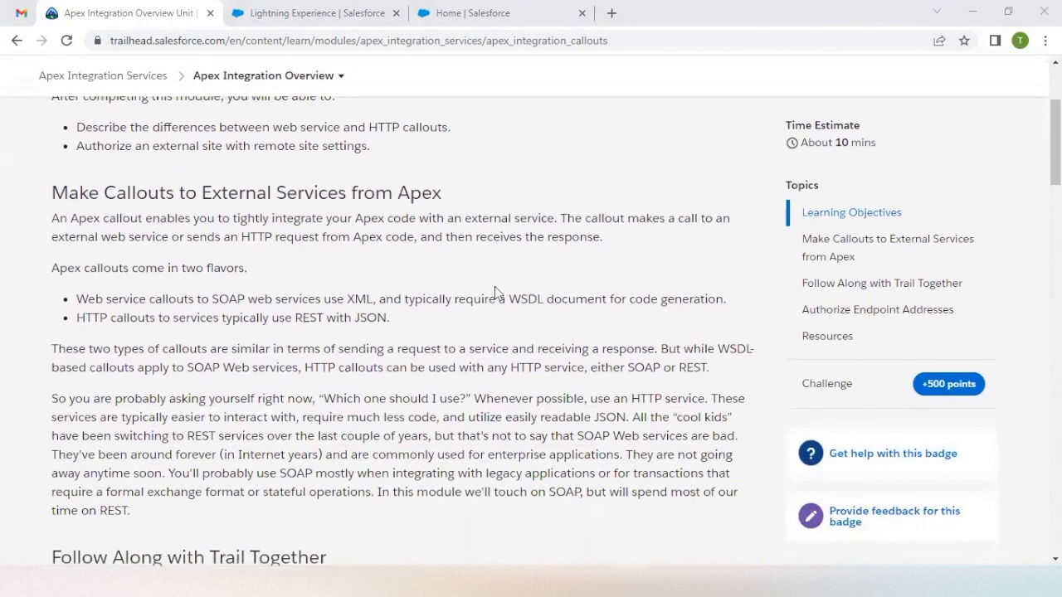
{"action": "left_click", "coordinate": [881, 282]}
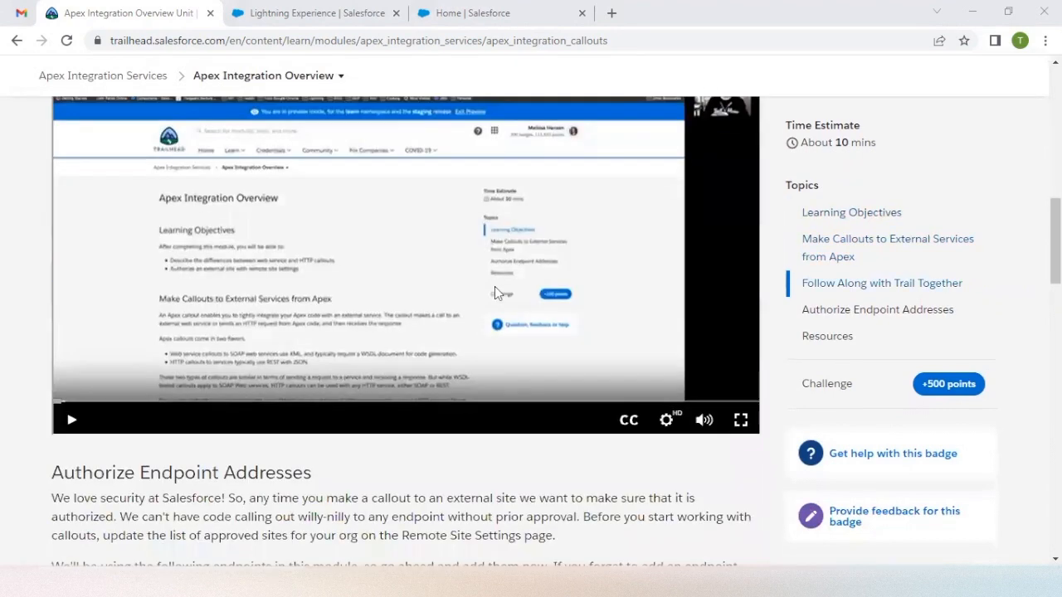
{"action": "scroll", "scroll_direction": "down", "scroll_amount": 3}
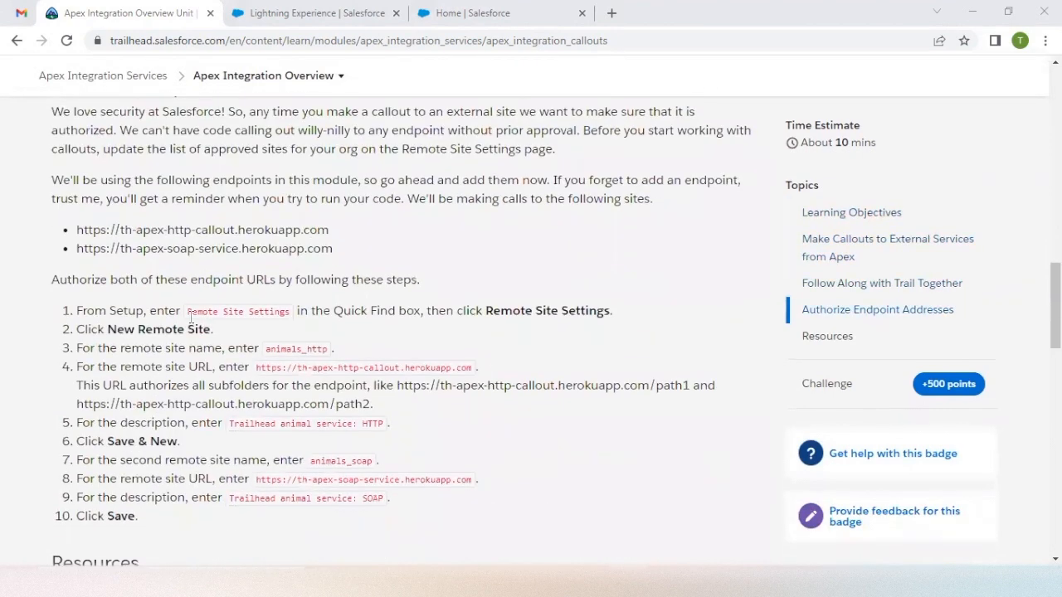
{"action": "mouse_move", "coordinate": [300, 380]}
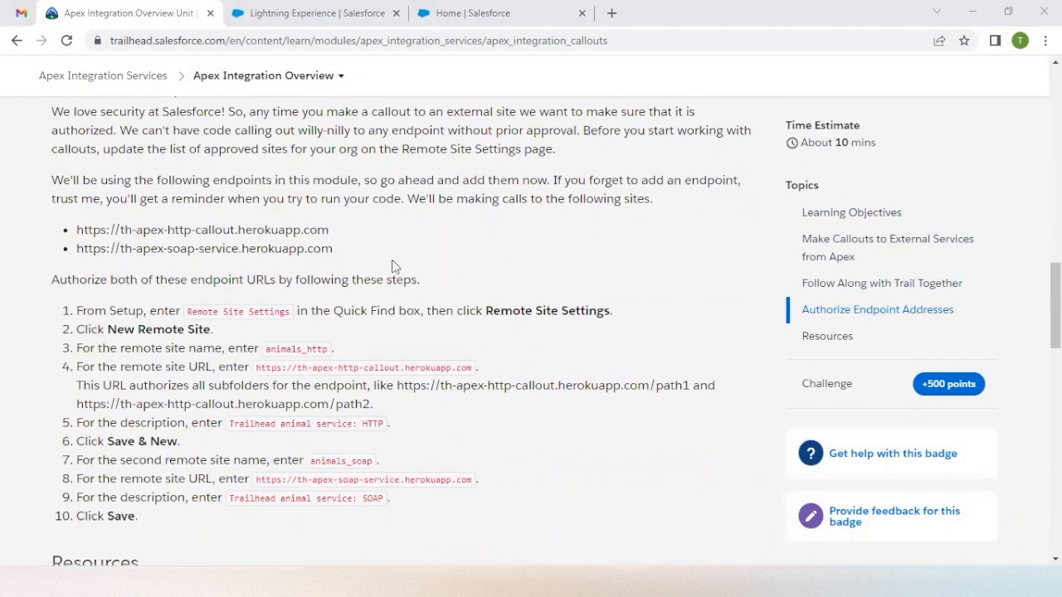
{"action": "scroll", "scroll_direction": "down", "scroll_amount": 3}
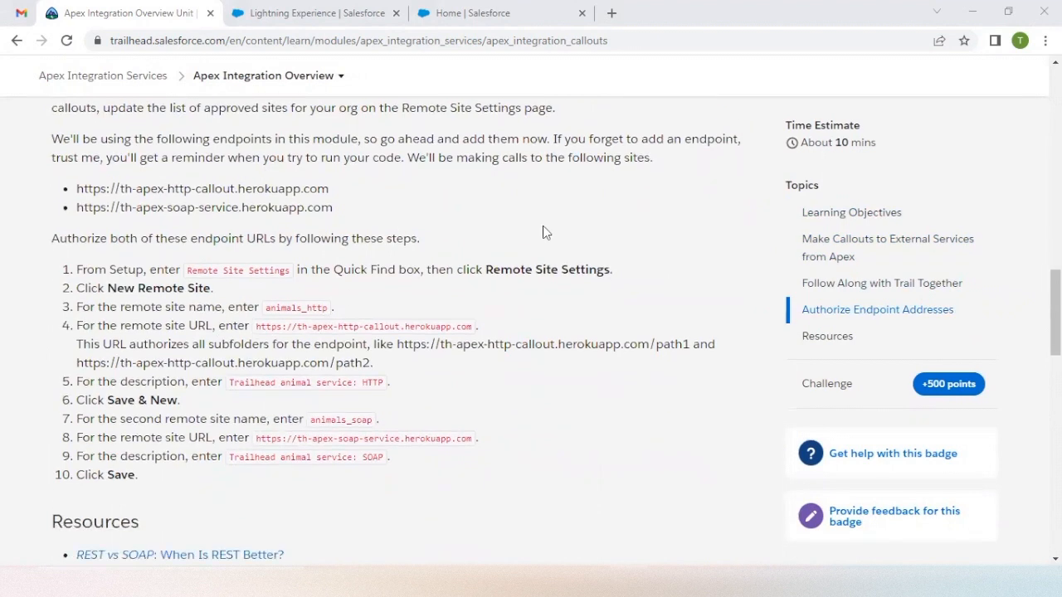
{"action": "scroll", "scroll_direction": "down", "scroll_amount": 3}
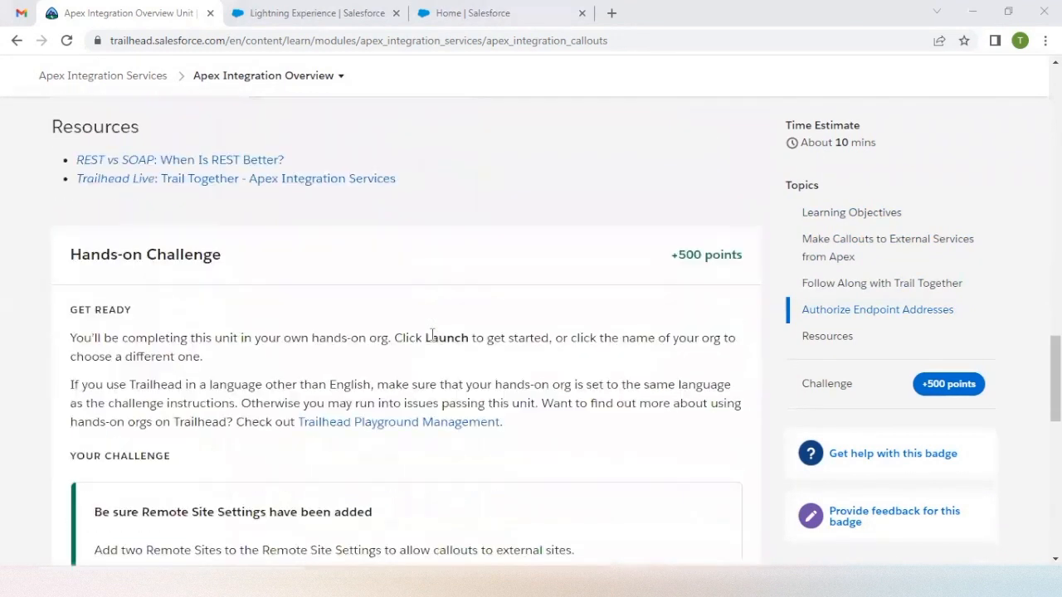
{"action": "scroll", "scroll_direction": "down", "scroll_amount": 3}
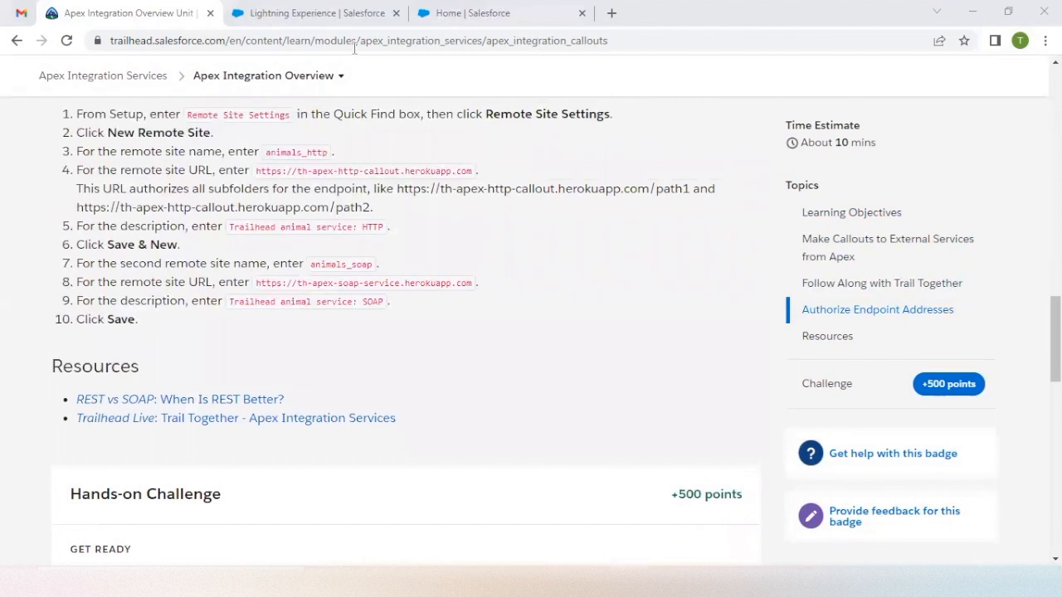
Step: In the playground org, open Setup and find Remote Site Settings via Quick Find 'Remote'
{"action": "left_click", "coordinate": [311, 12]}
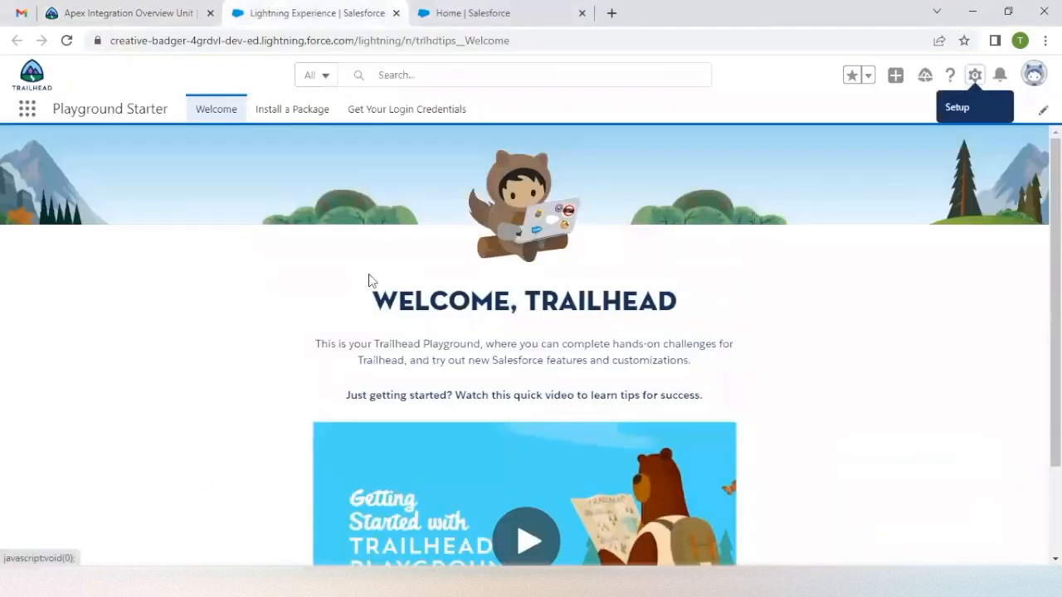
{"action": "left_click", "coordinate": [974, 75]}
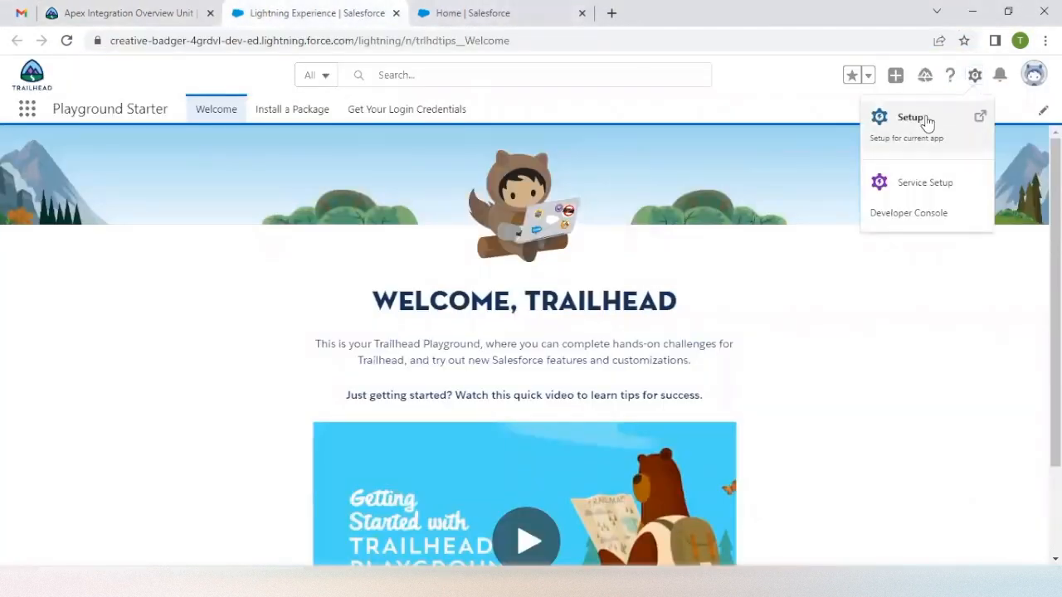
{"action": "left_click", "coordinate": [910, 116]}
{"action": "type", "text": "Remote"}
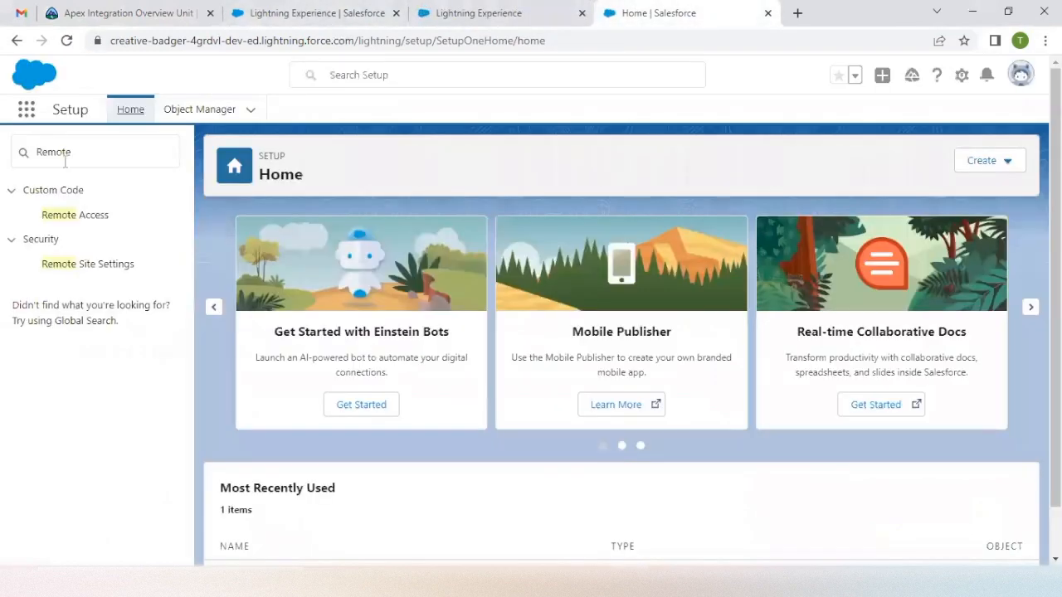
{"action": "left_click", "coordinate": [95, 151]}
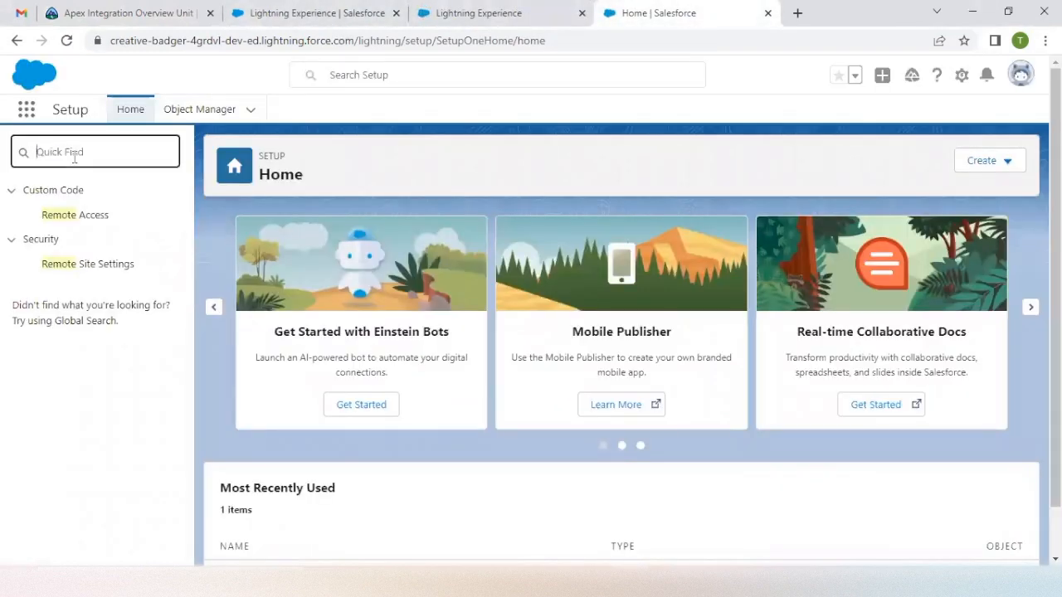
{"action": "type", "text": "Remote"}
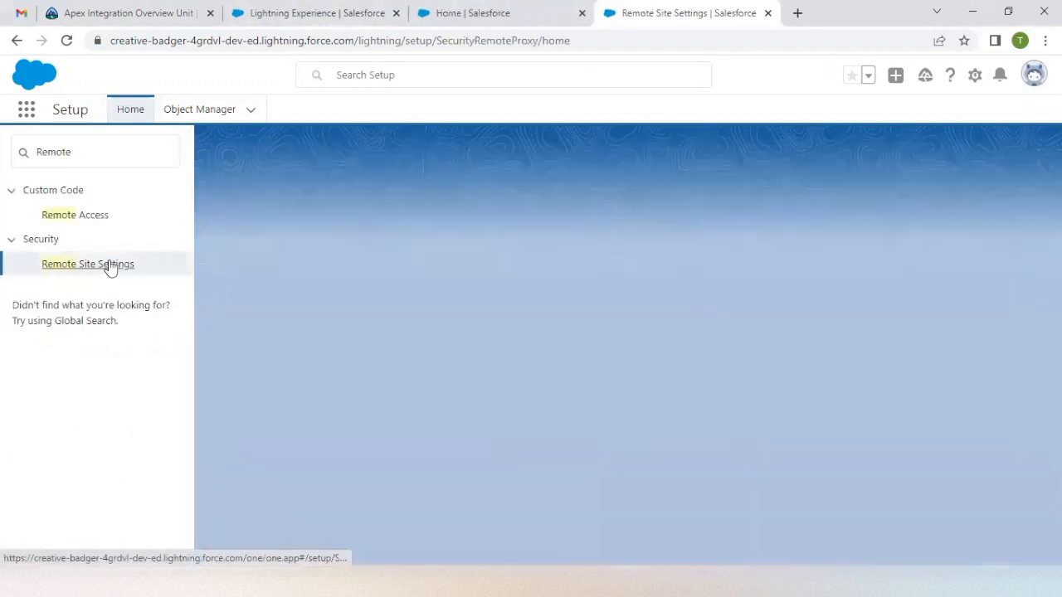
{"action": "left_click", "coordinate": [87, 264]}
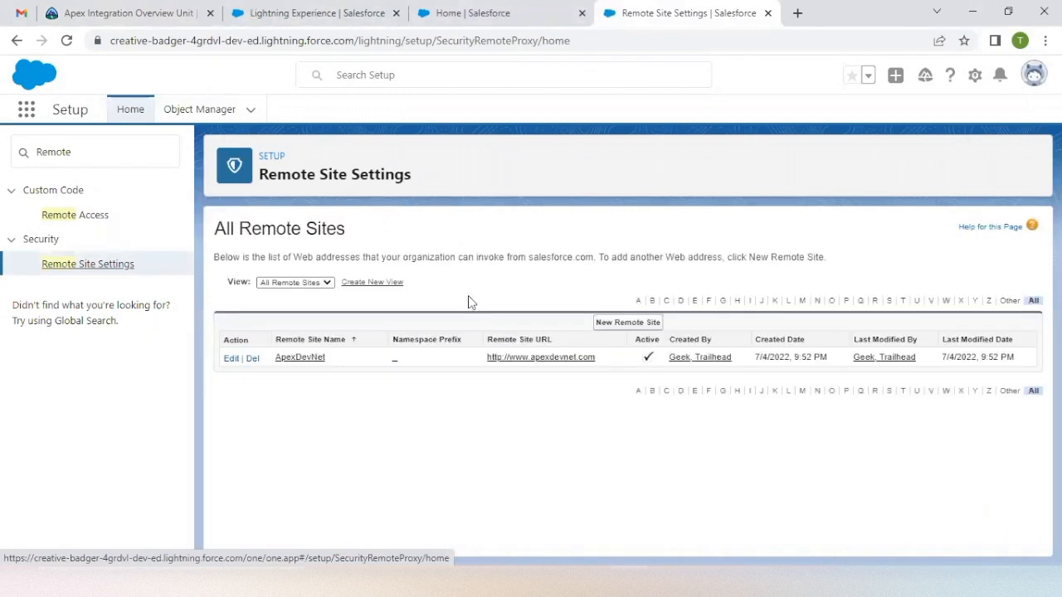
{"action": "mouse_move", "coordinate": [628, 322]}
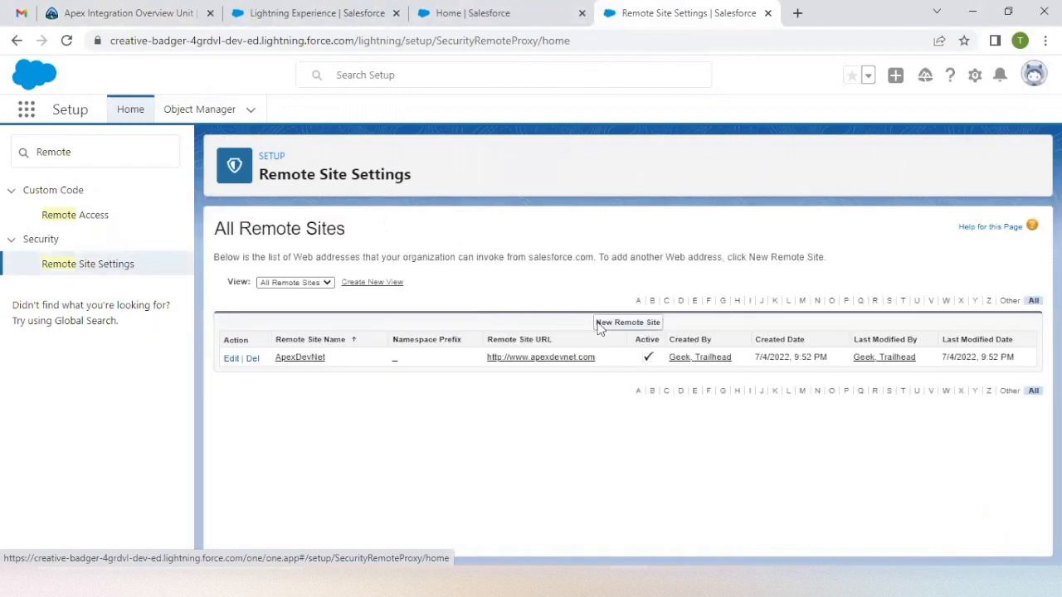
Step: Start a new remote site and copy the name animals_http from Trailhead
{"action": "left_click", "coordinate": [628, 322]}
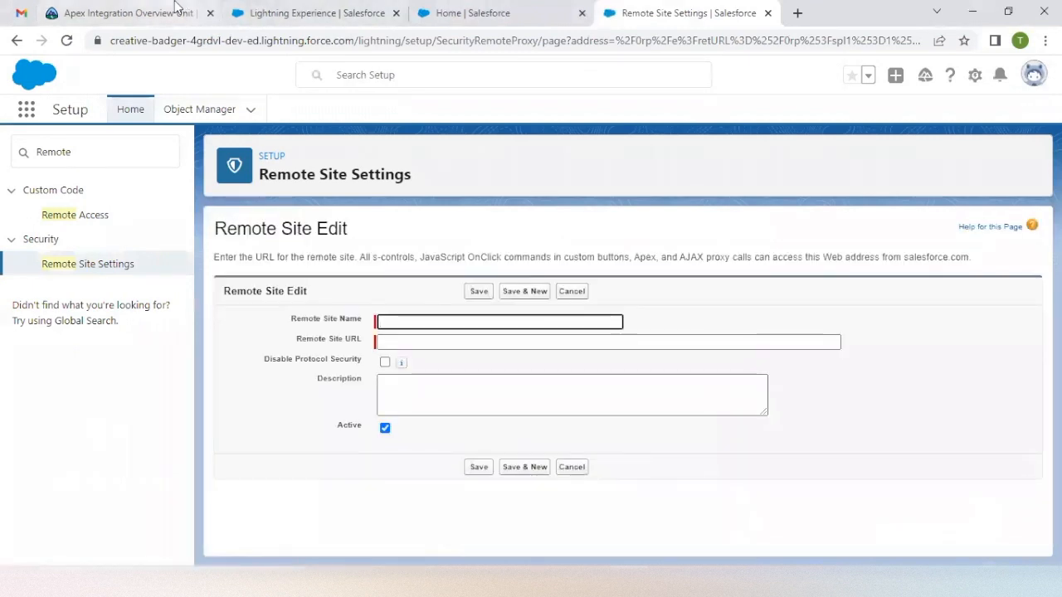
{"action": "left_click", "coordinate": [124, 12]}
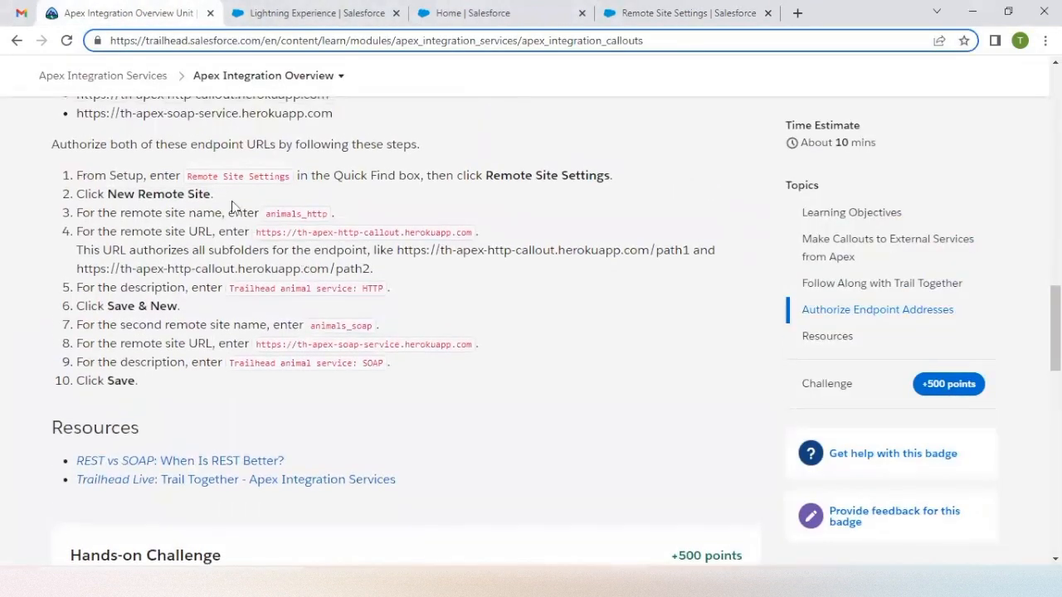
{"action": "double_click", "coordinate": [237, 176]}
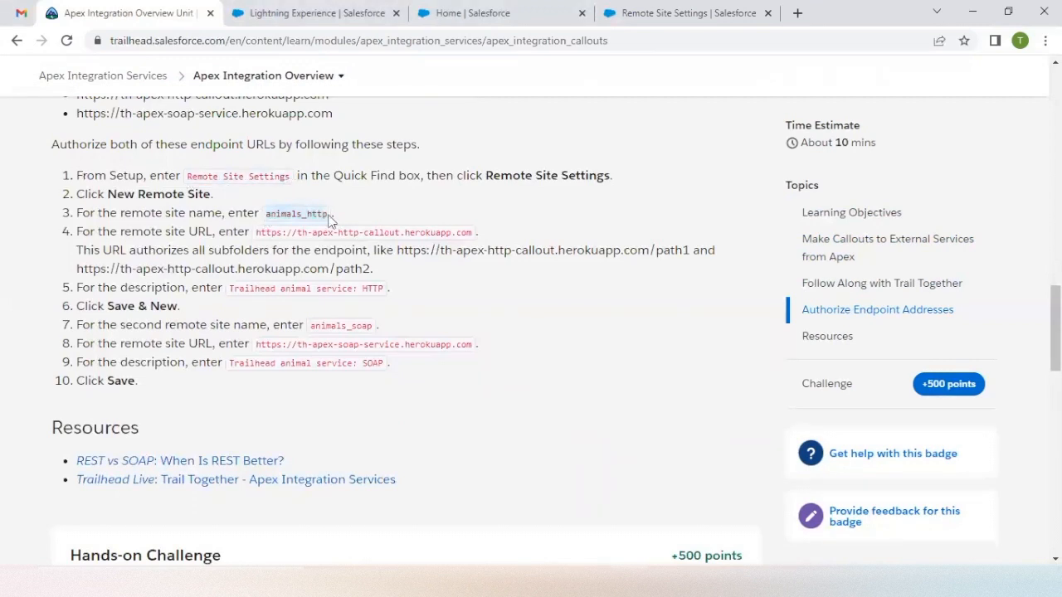
{"action": "mouse_move", "coordinate": [560, 6]}
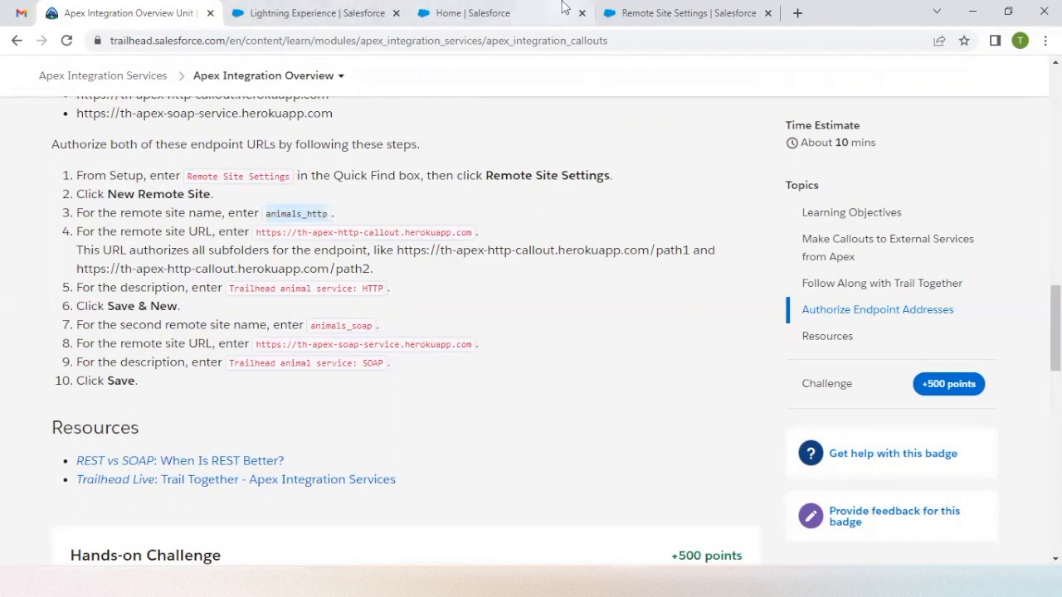
{"action": "left_click", "coordinate": [681, 13]}
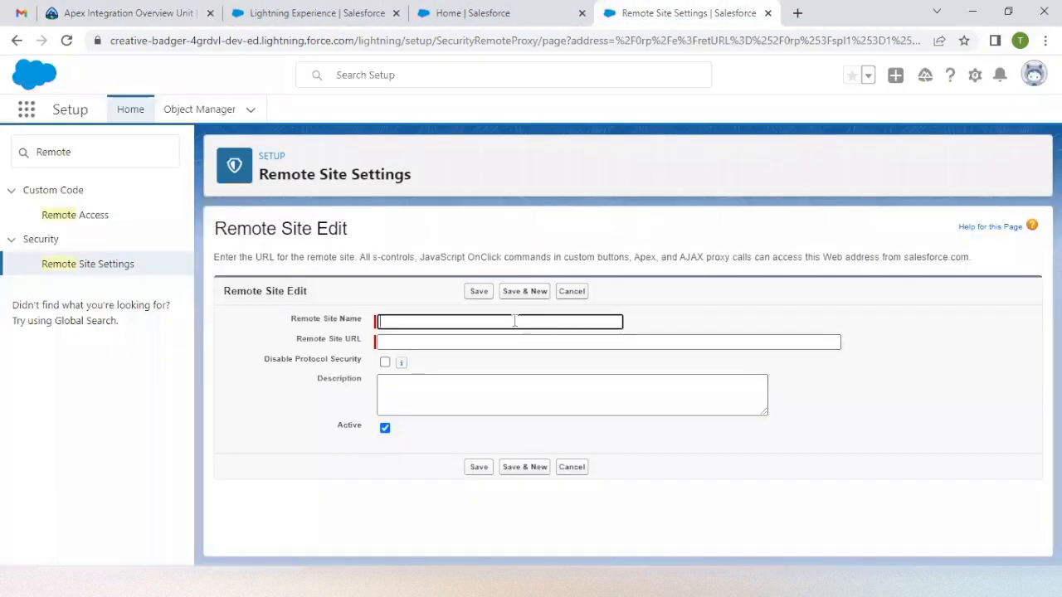
{"action": "left_click", "coordinate": [125, 12]}
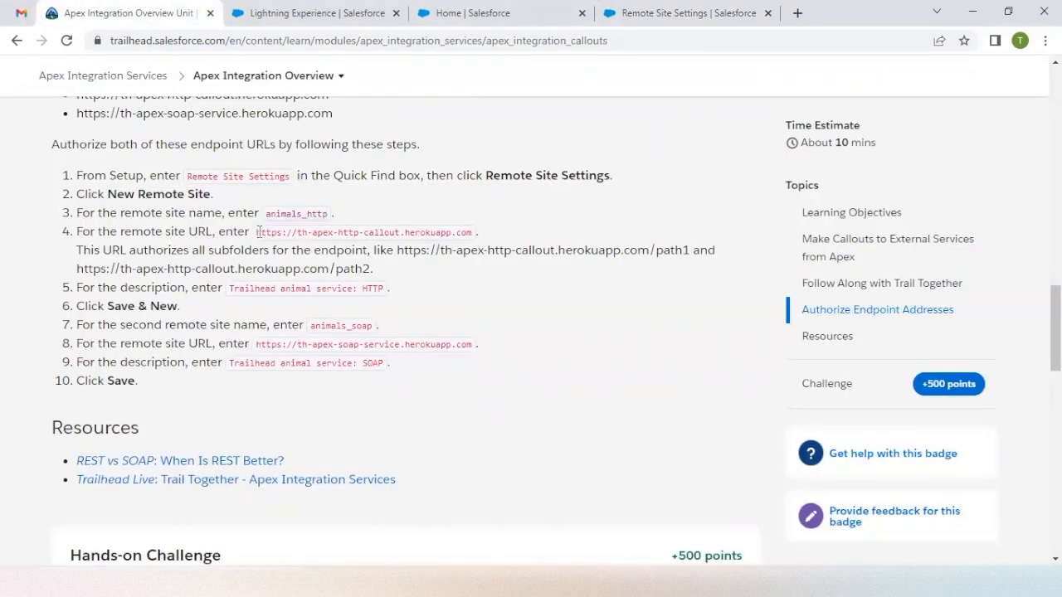
{"action": "left_click_drag", "start_coordinate": [257, 232], "coordinate": [473, 232]}
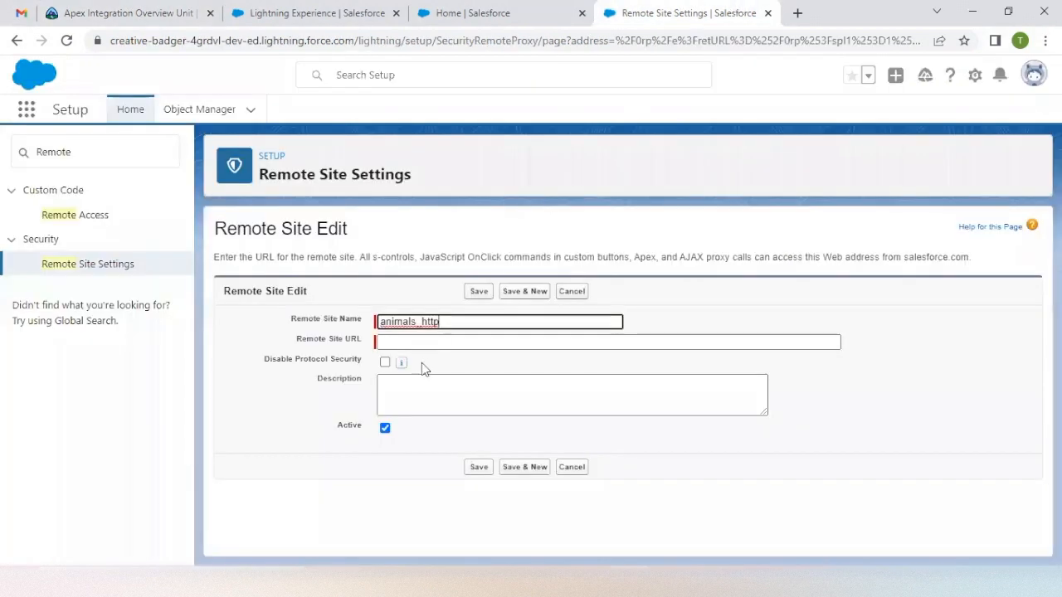
{"action": "type", "text": "https://th-apex-http-callout.herokuapp.com"}
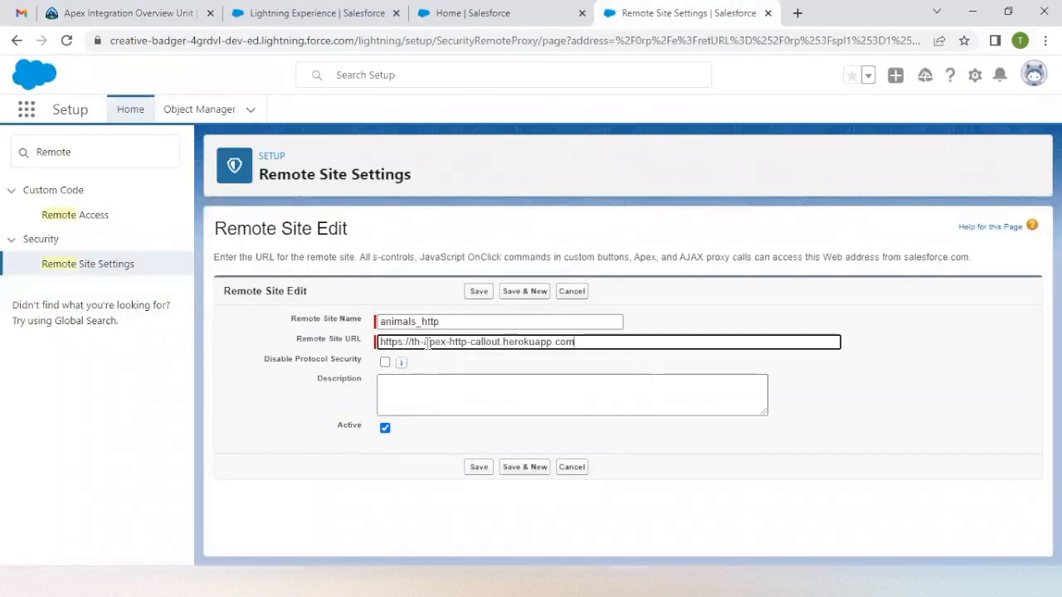
{"action": "left_click", "coordinate": [124, 12]}
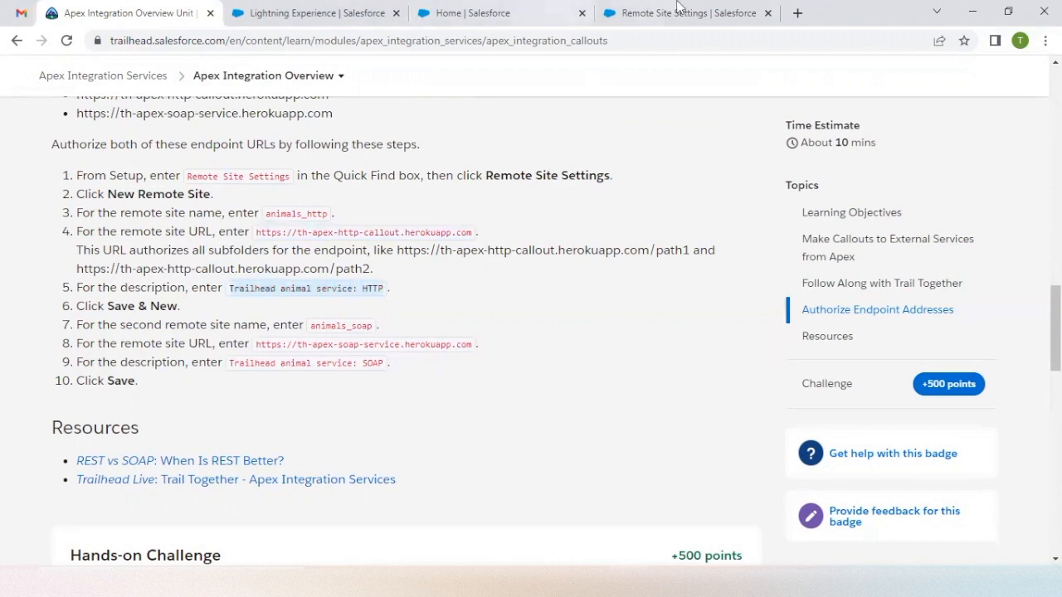
{"action": "left_click", "coordinate": [680, 13]}
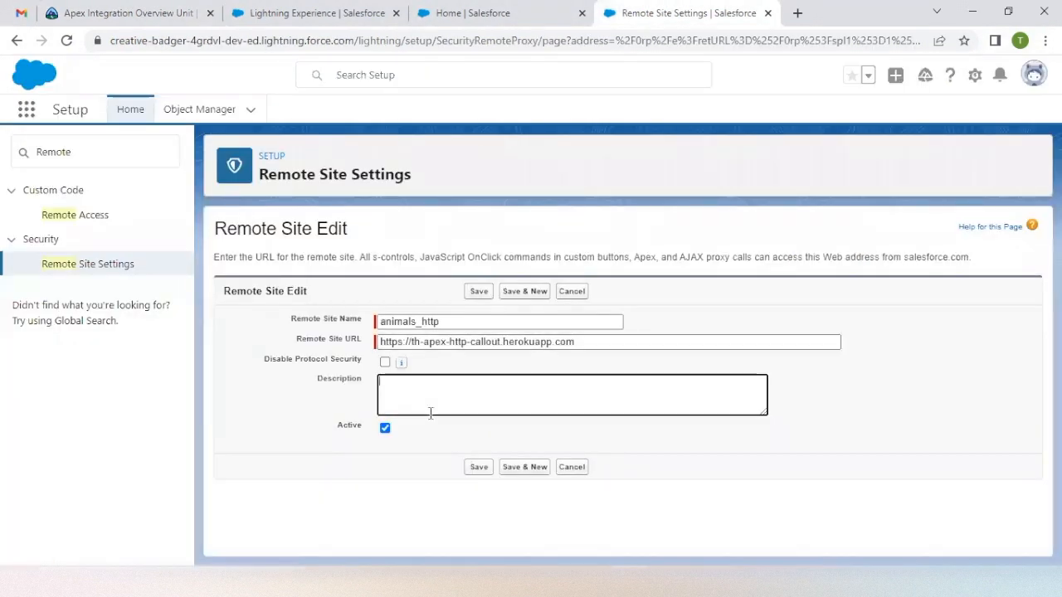
{"action": "type", "text": "Trailhead animal service: HTTP"}
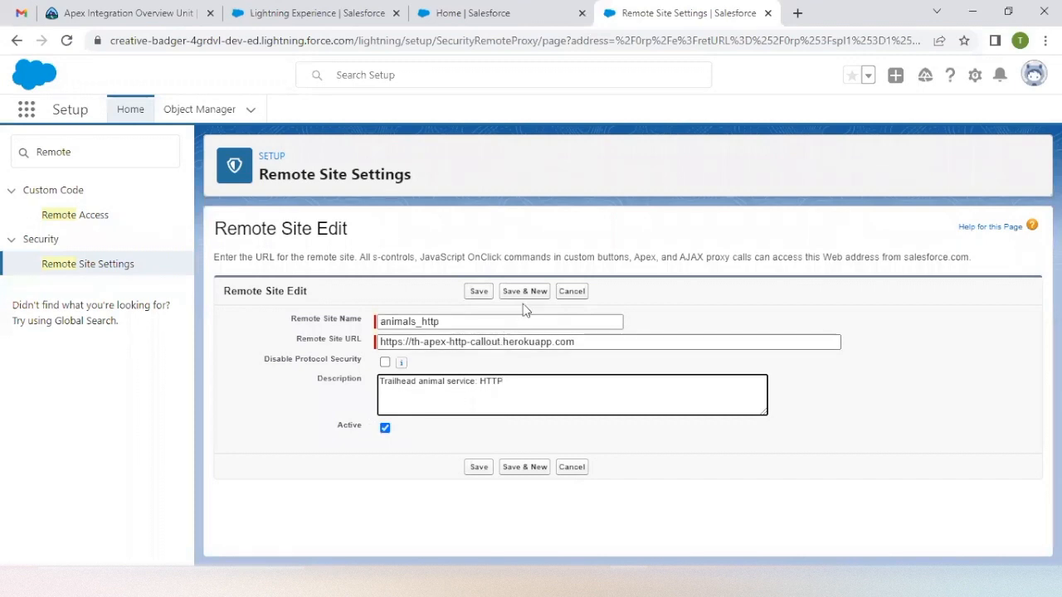
{"action": "left_click", "coordinate": [477, 291]}
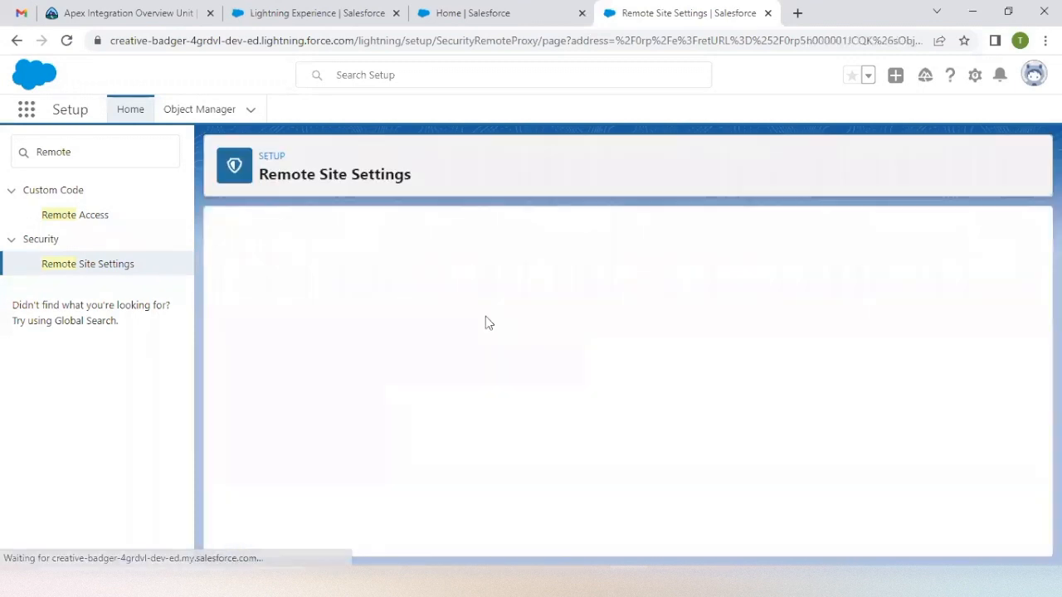
Step: Save remote site animals_soap with its SOAP URL and description 'Trailhead animal service: SOAP'
{"action": "left_click", "coordinate": [124, 13]}
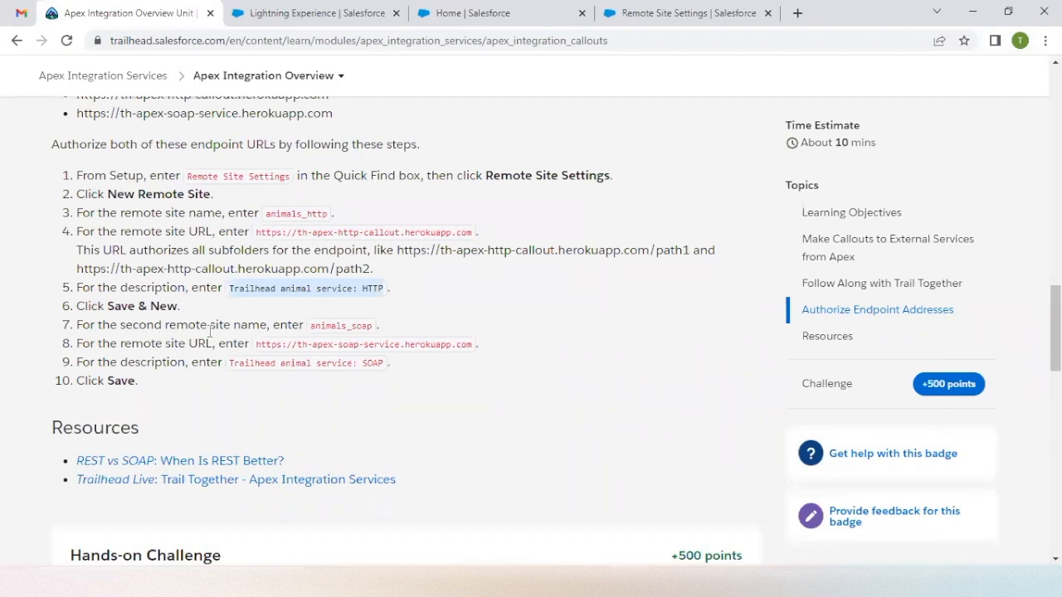
{"action": "mouse_move", "coordinate": [311, 332]}
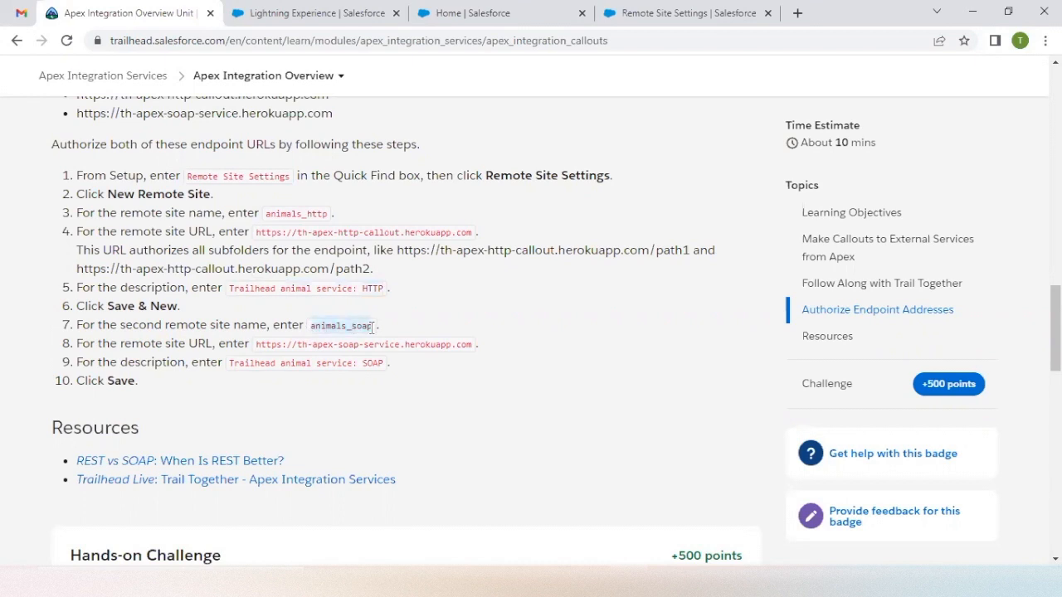
{"action": "left_click", "coordinate": [685, 13]}
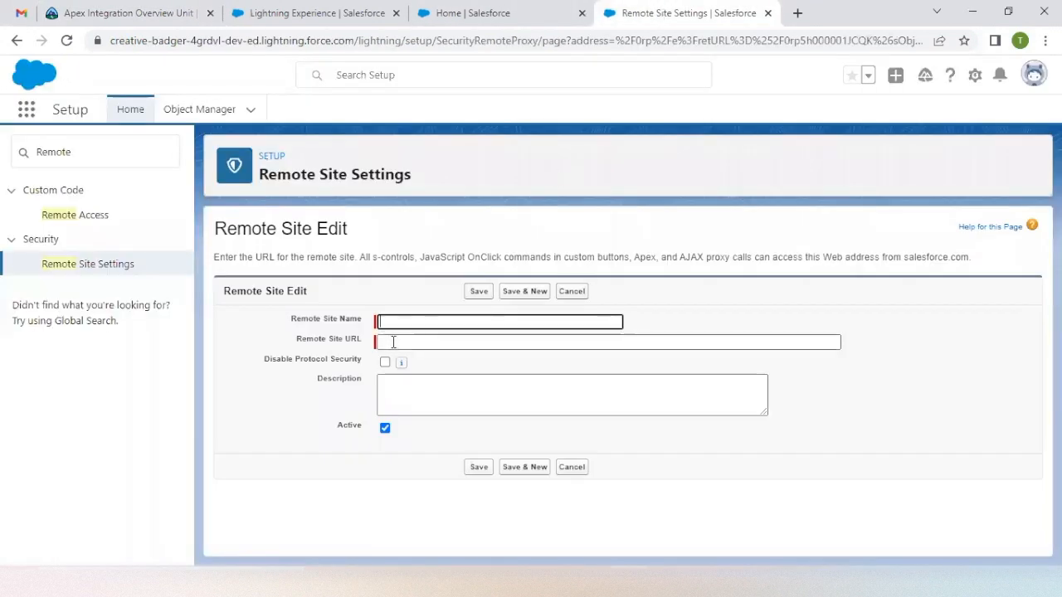
{"action": "type", "text": "animals_soap"}
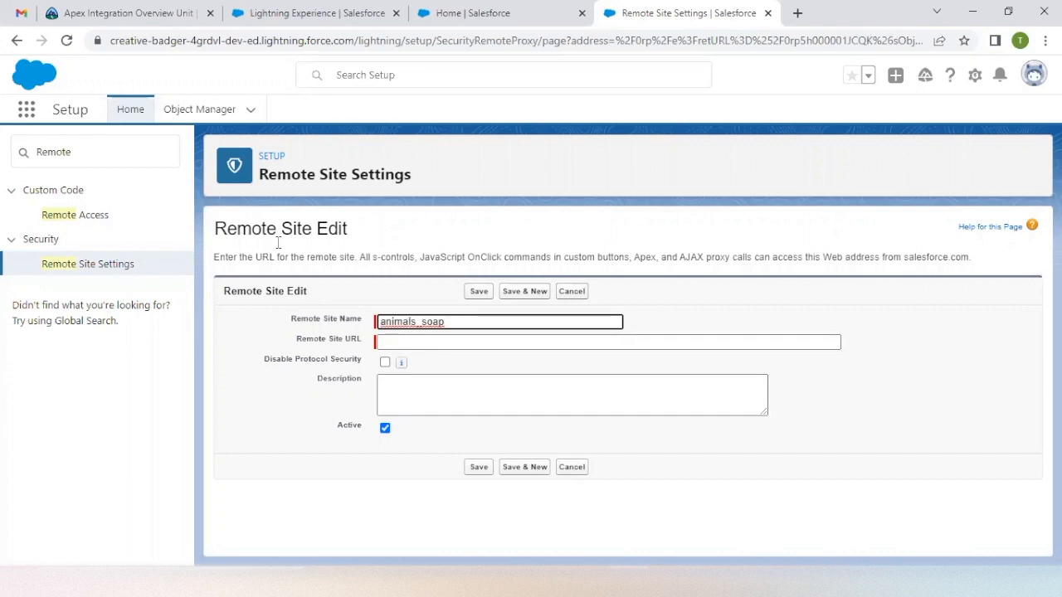
{"action": "left_click", "coordinate": [124, 12]}
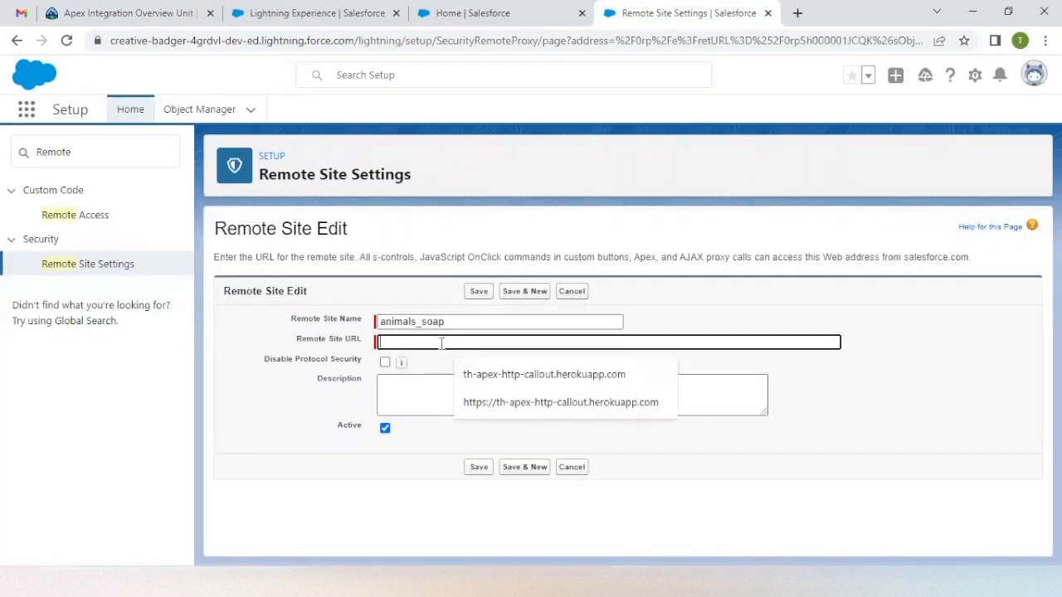
{"action": "left_click", "coordinate": [124, 12]}
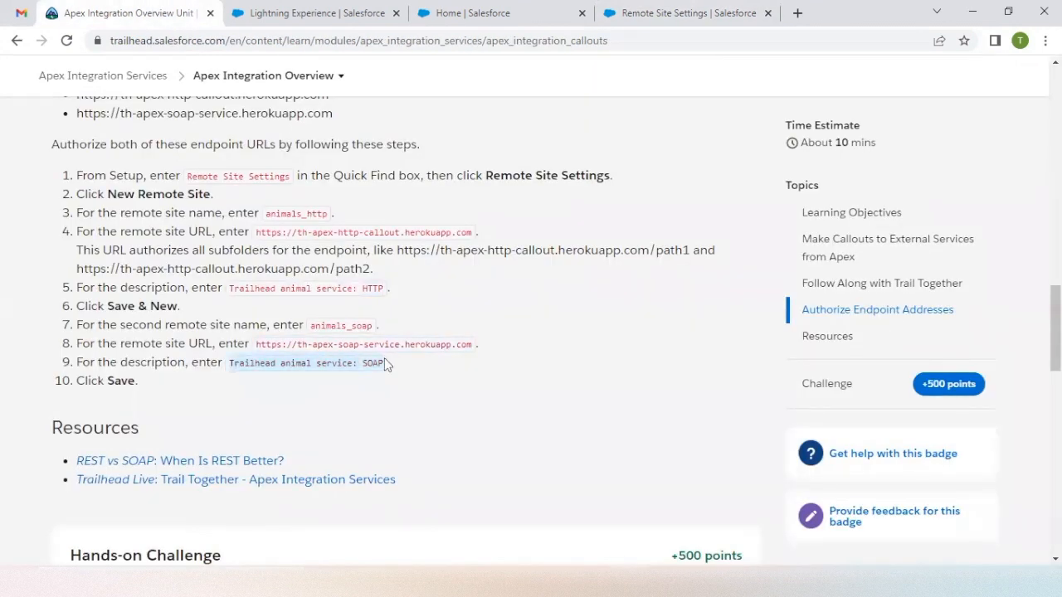
{"action": "left_click", "coordinate": [680, 13]}
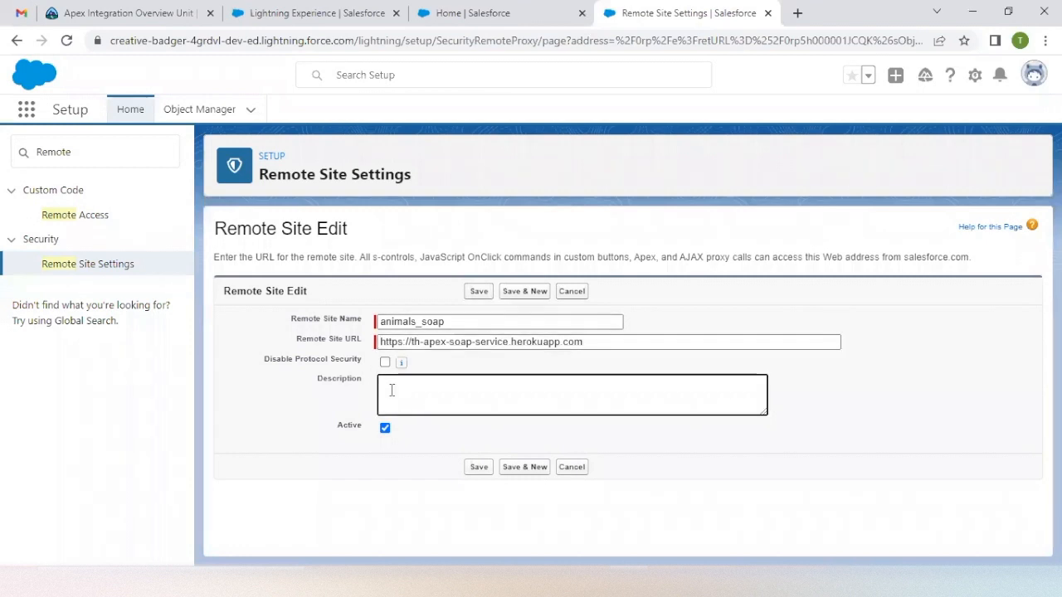
{"action": "type", "text": "Trailhead animal service: SOAP"}
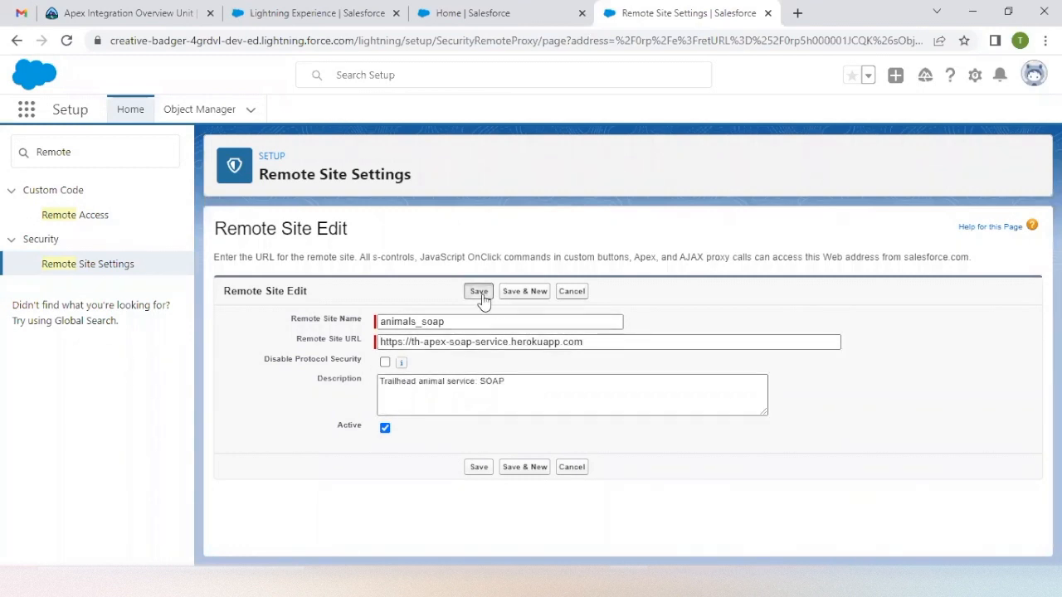
{"action": "left_click", "coordinate": [478, 291]}
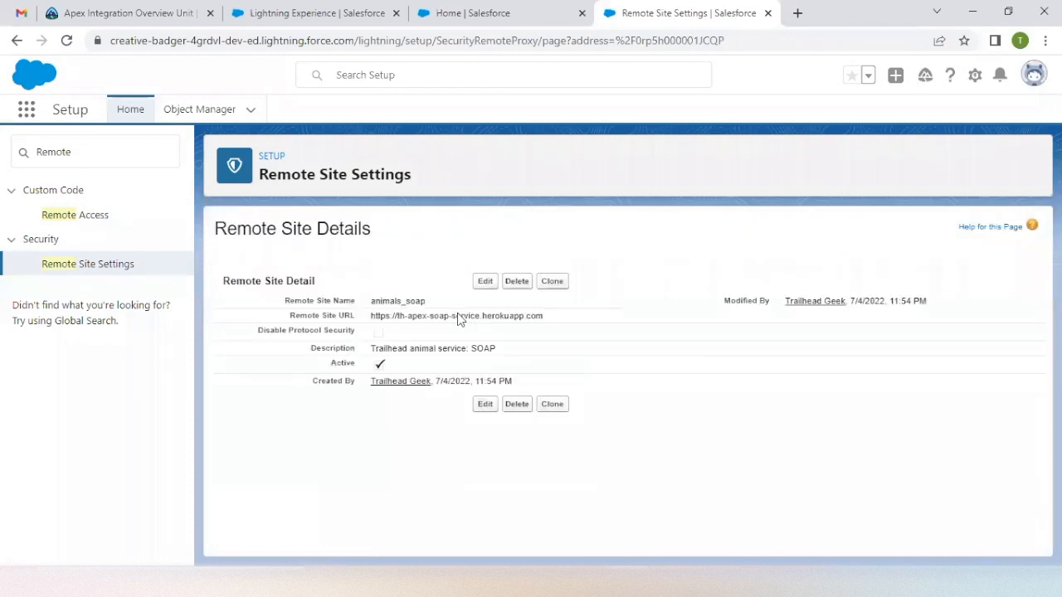
{"action": "mouse_move", "coordinate": [403, 368]}
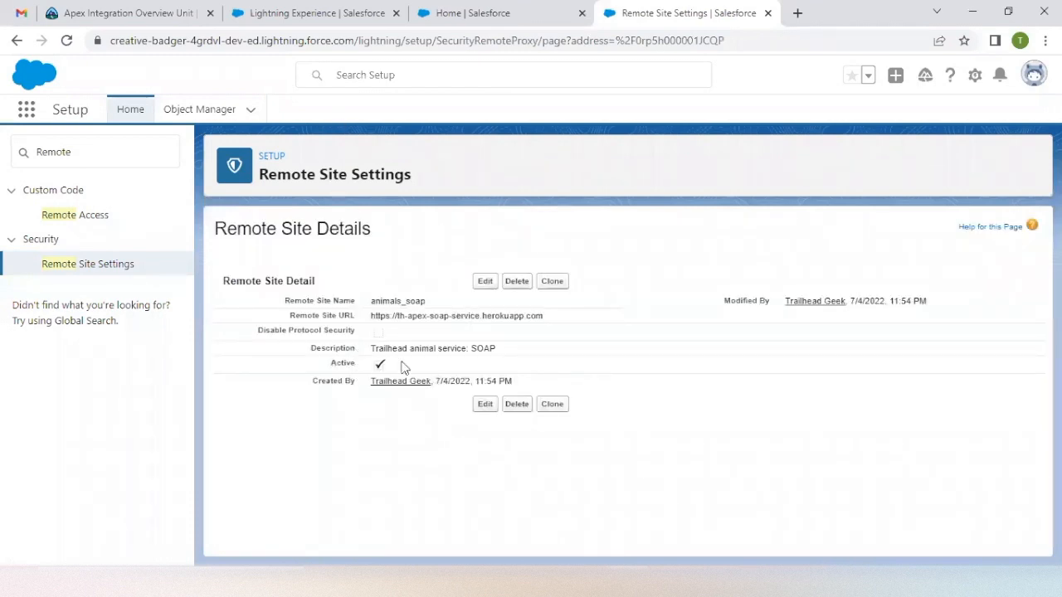
Step: Submit the Trailhead hands-on challenge check to earn 500 points
{"action": "left_click", "coordinate": [125, 13]}
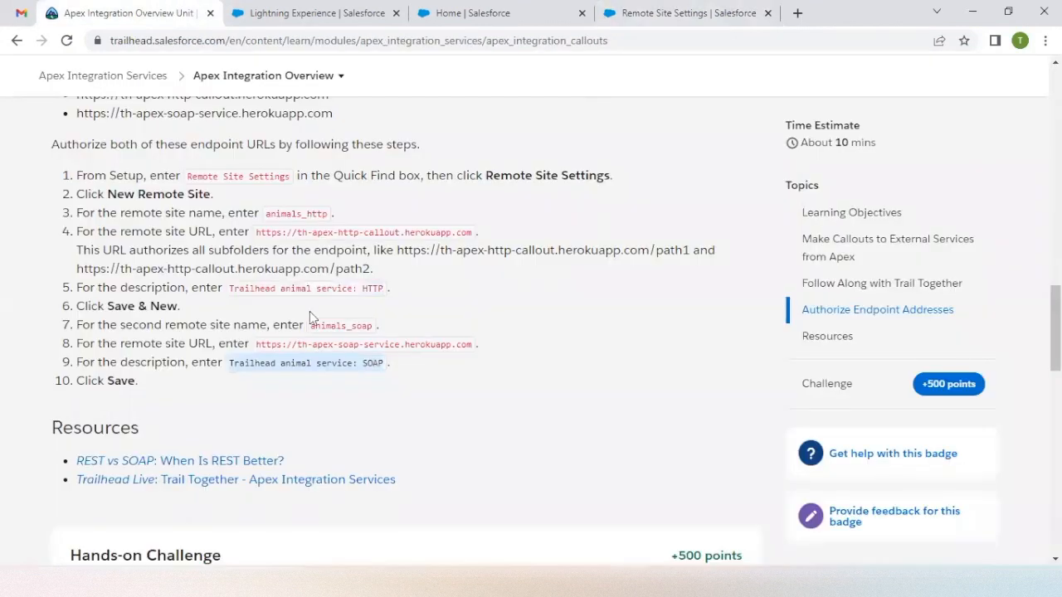
{"action": "scroll", "scroll_direction": "down", "scroll_amount": 3}
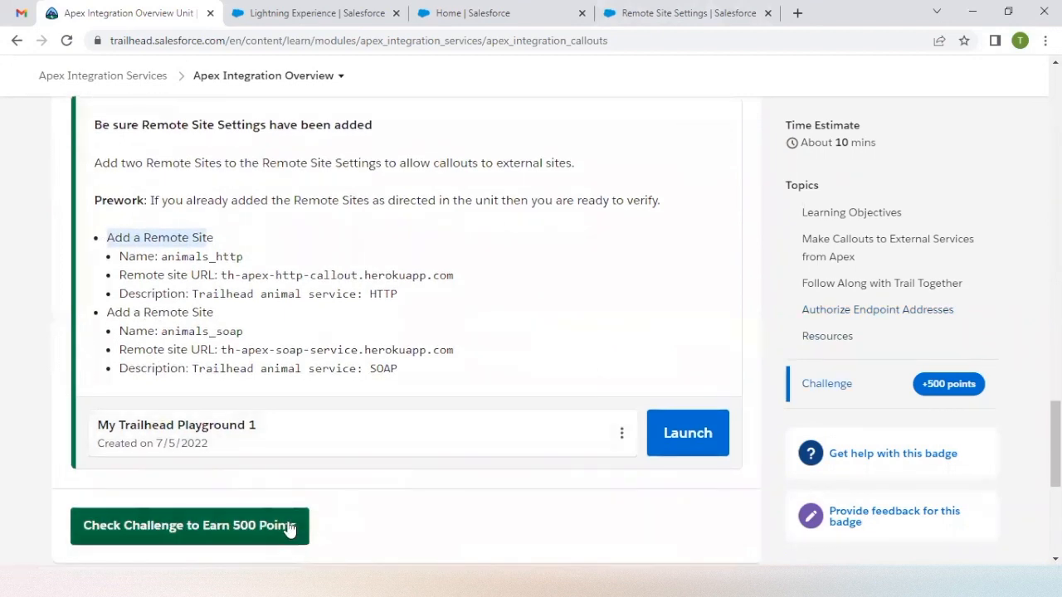
{"action": "left_click", "coordinate": [189, 525]}
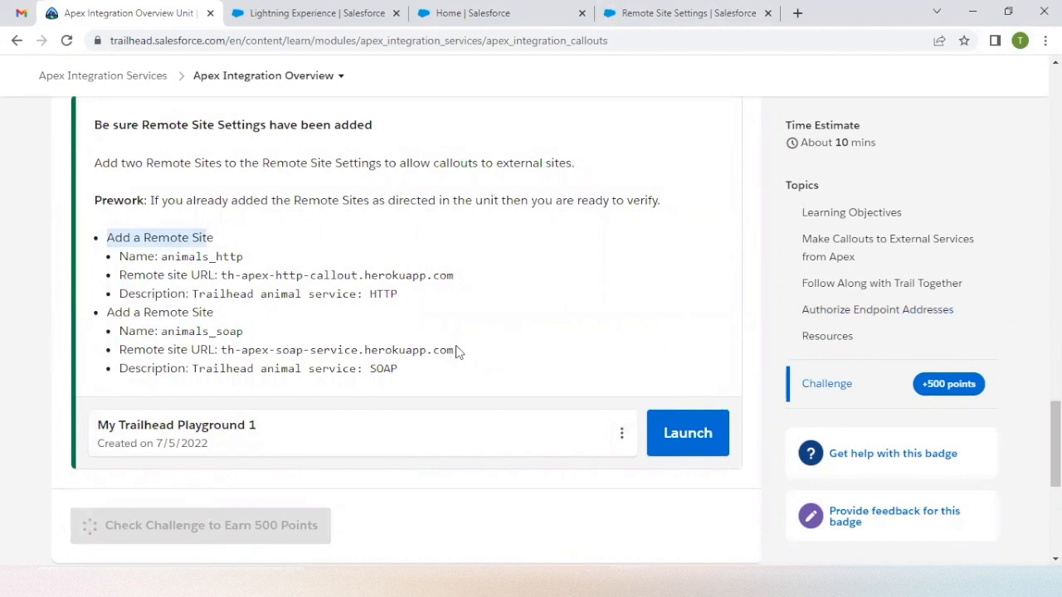
{"action": "scroll", "scroll_direction": "down", "scroll_amount": 3}
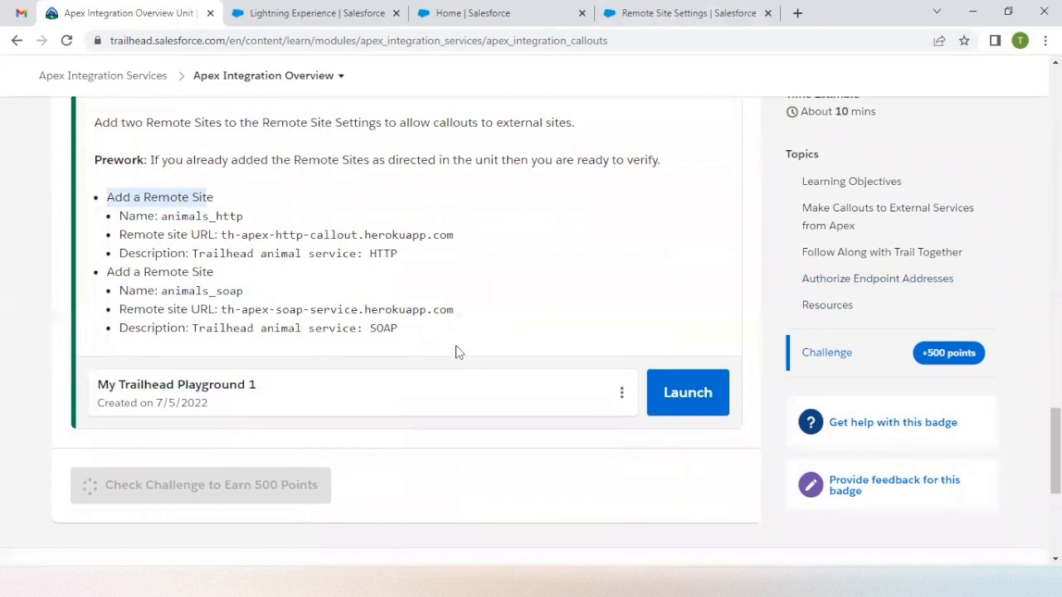
{"action": "mouse_move", "coordinate": [703, 541]}
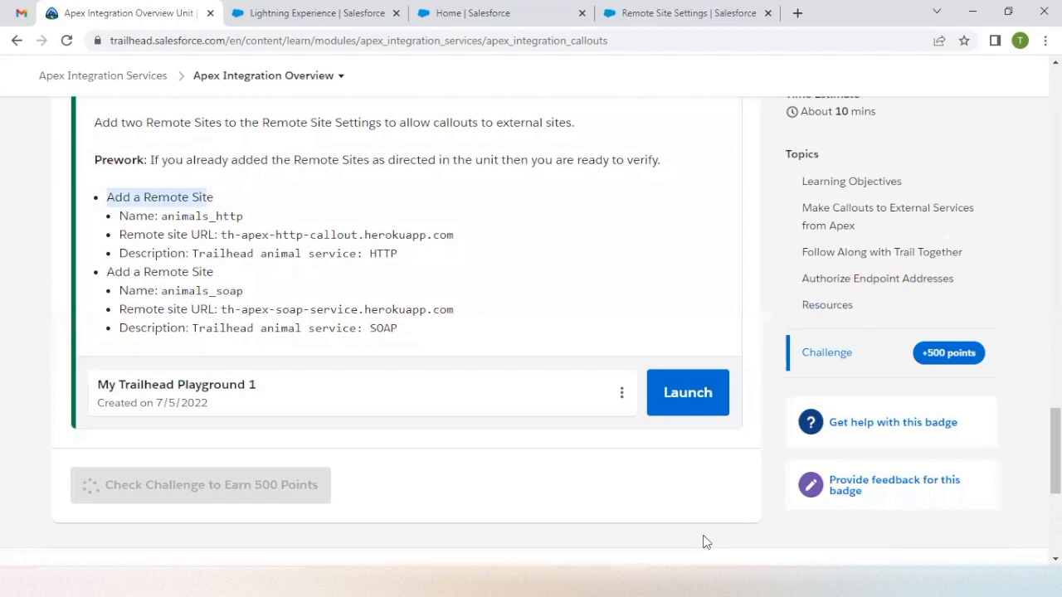
Step: Acknowledge the Assessment Complete popup showing +500 points
{"action": "left_click", "coordinate": [200, 485]}
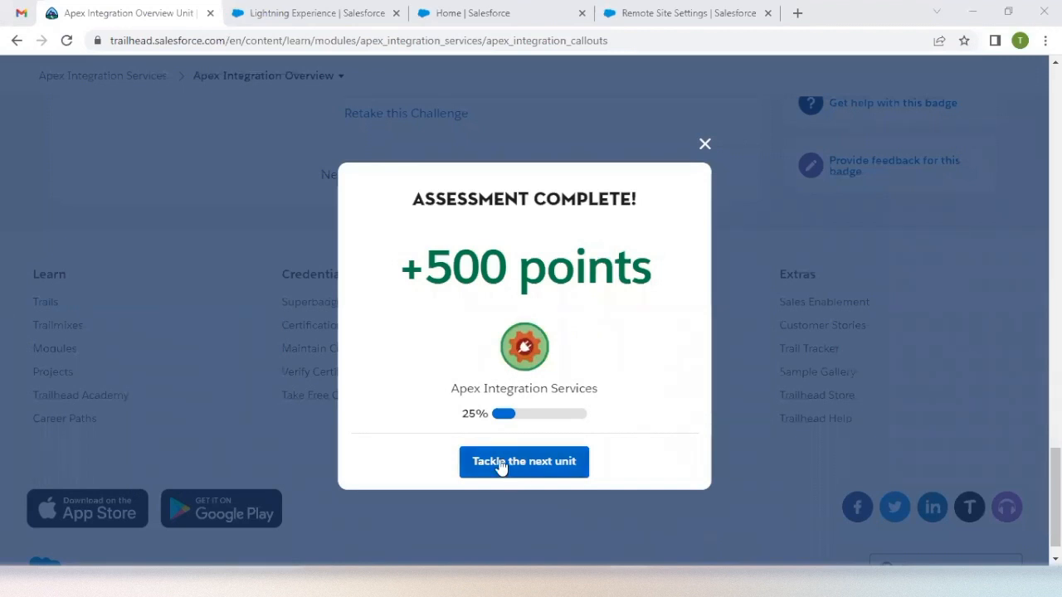
{"action": "mouse_move", "coordinate": [522, 425]}
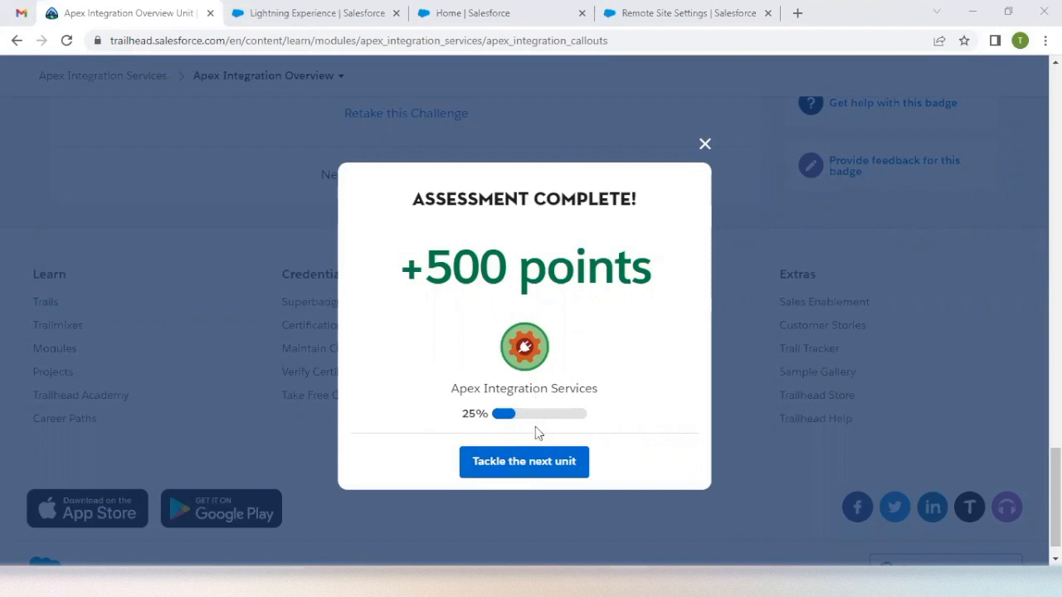
{"action": "mouse_move", "coordinate": [534, 417]}
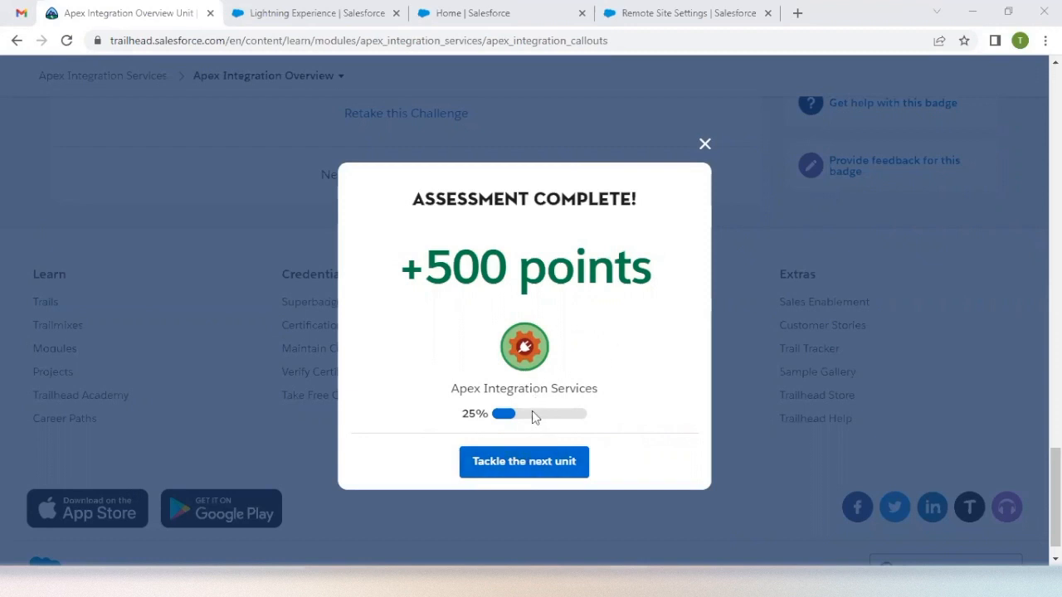